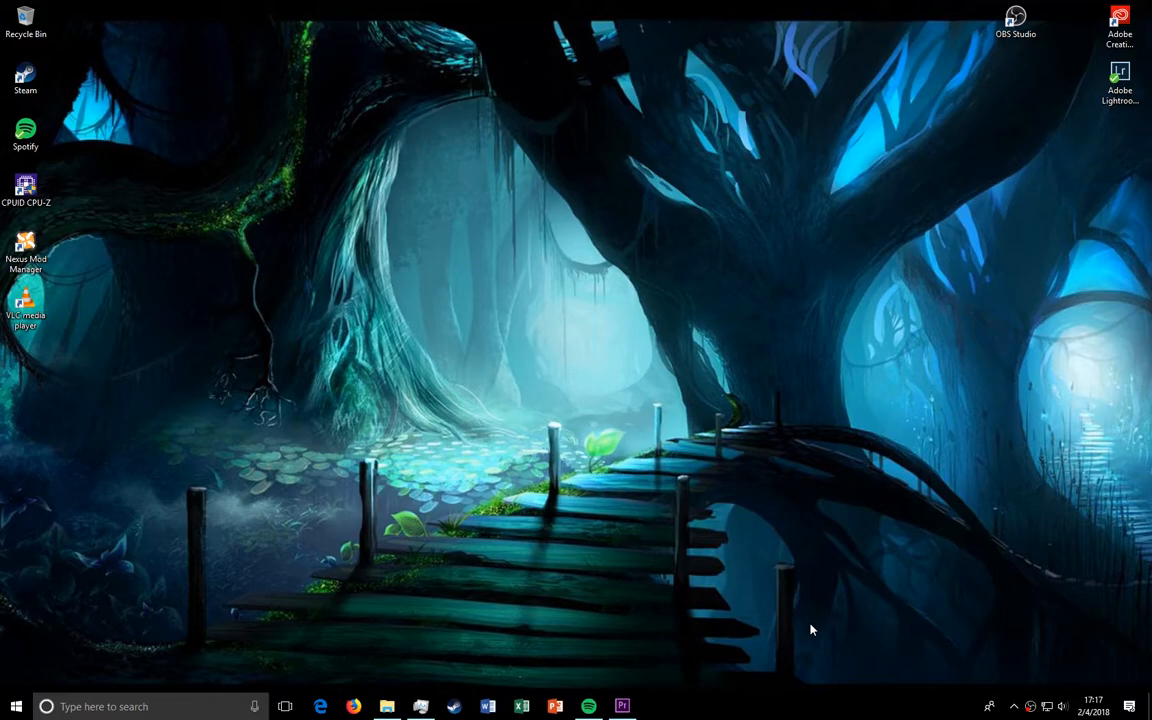
mouse_move(770, 553)
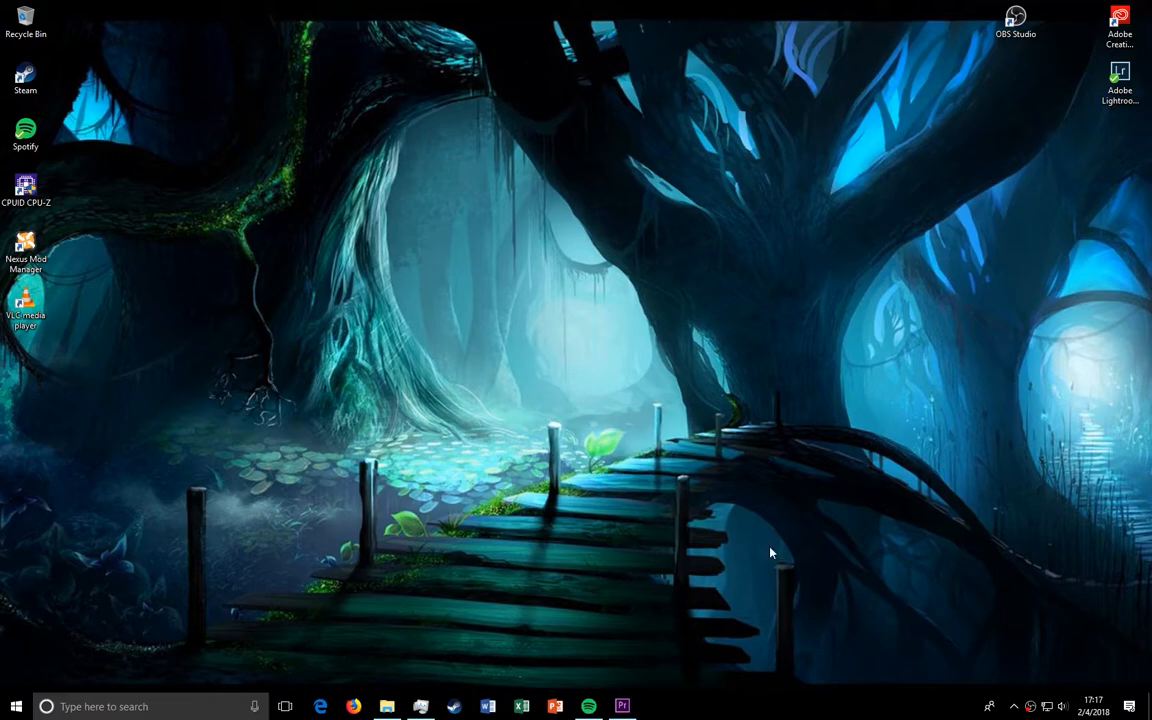
mouse_move(745, 543)
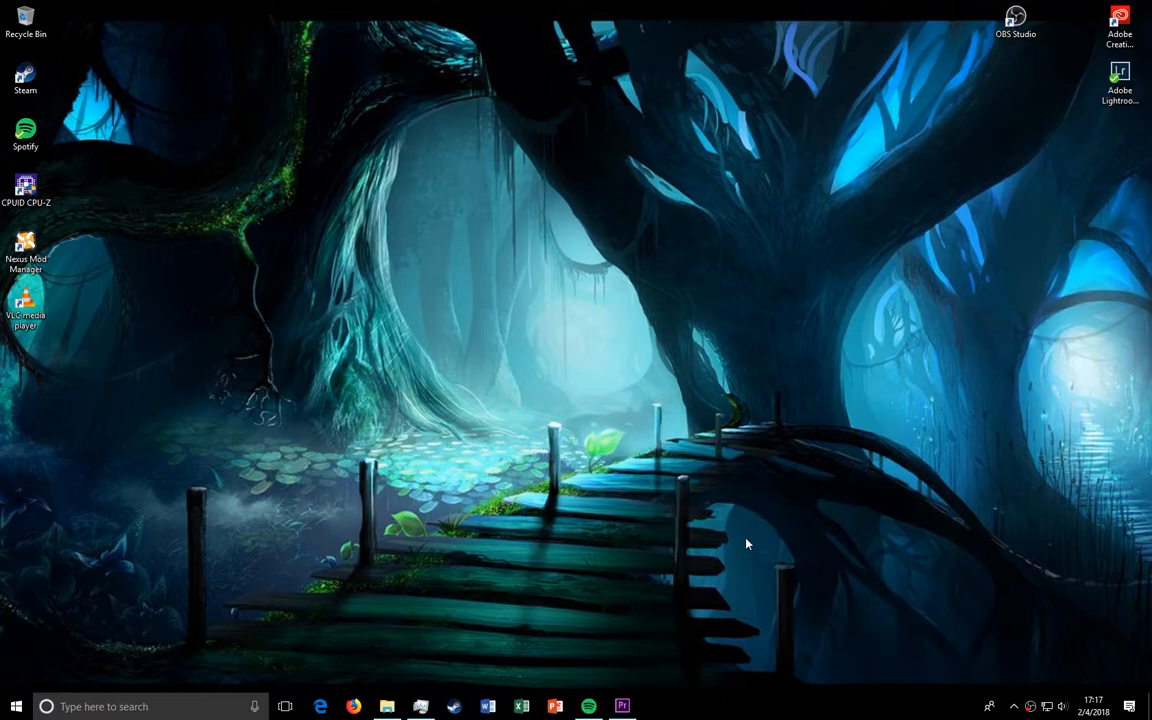
mouse_move(555, 643)
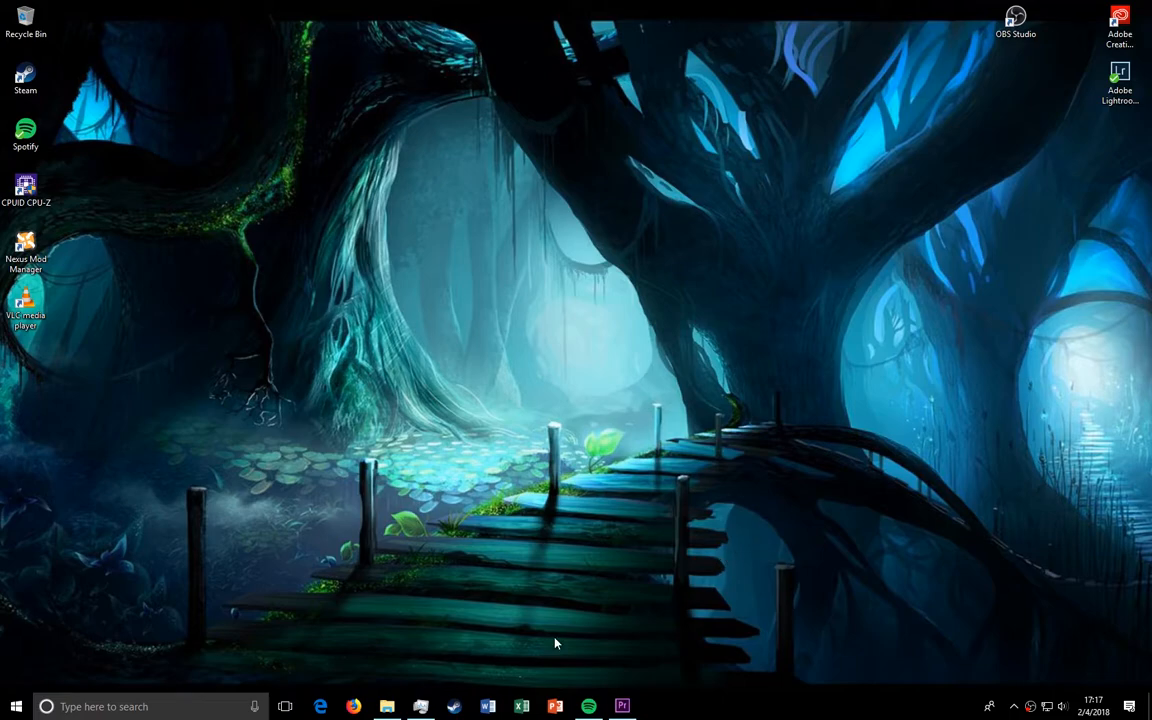
mouse_move(352, 706)
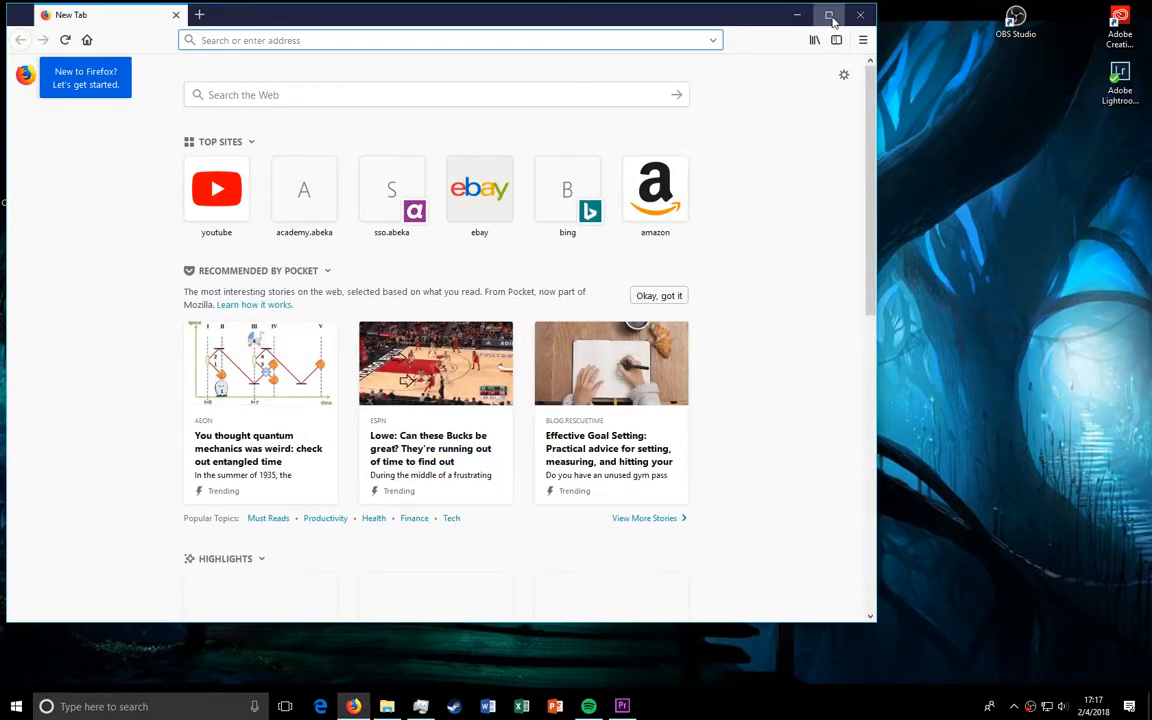
Step: Maximize Firefox and load the about:support Troubleshooting Information page
left_click(829, 15)
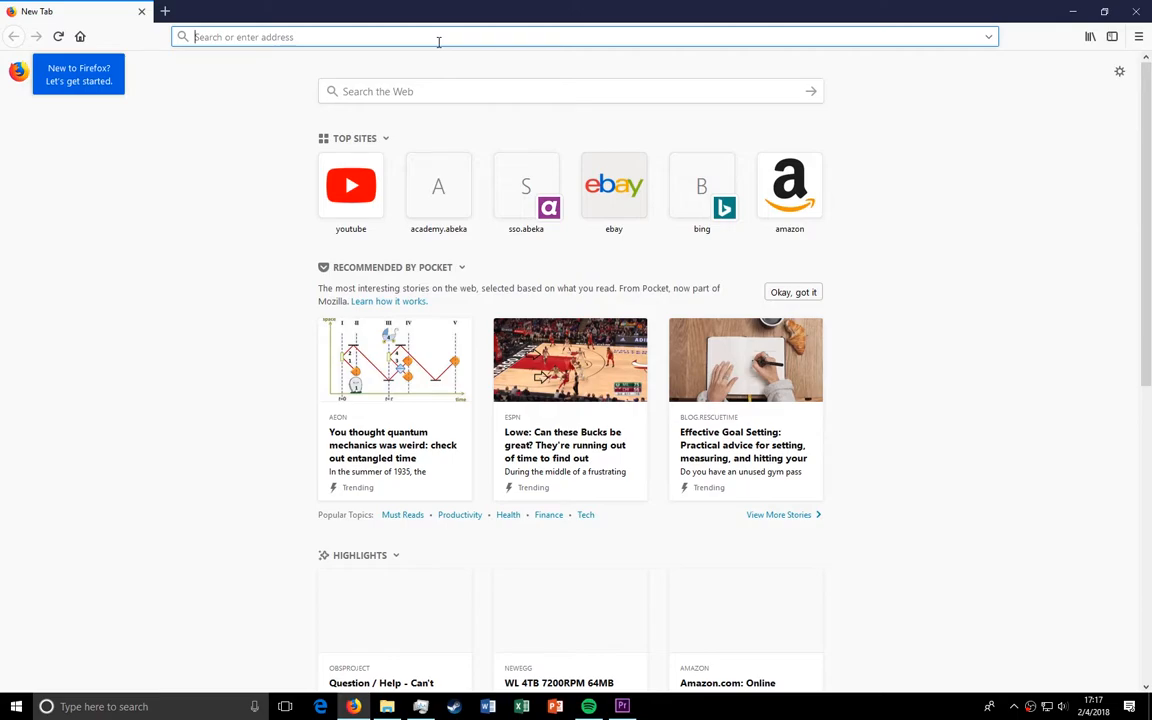
type("about:support")
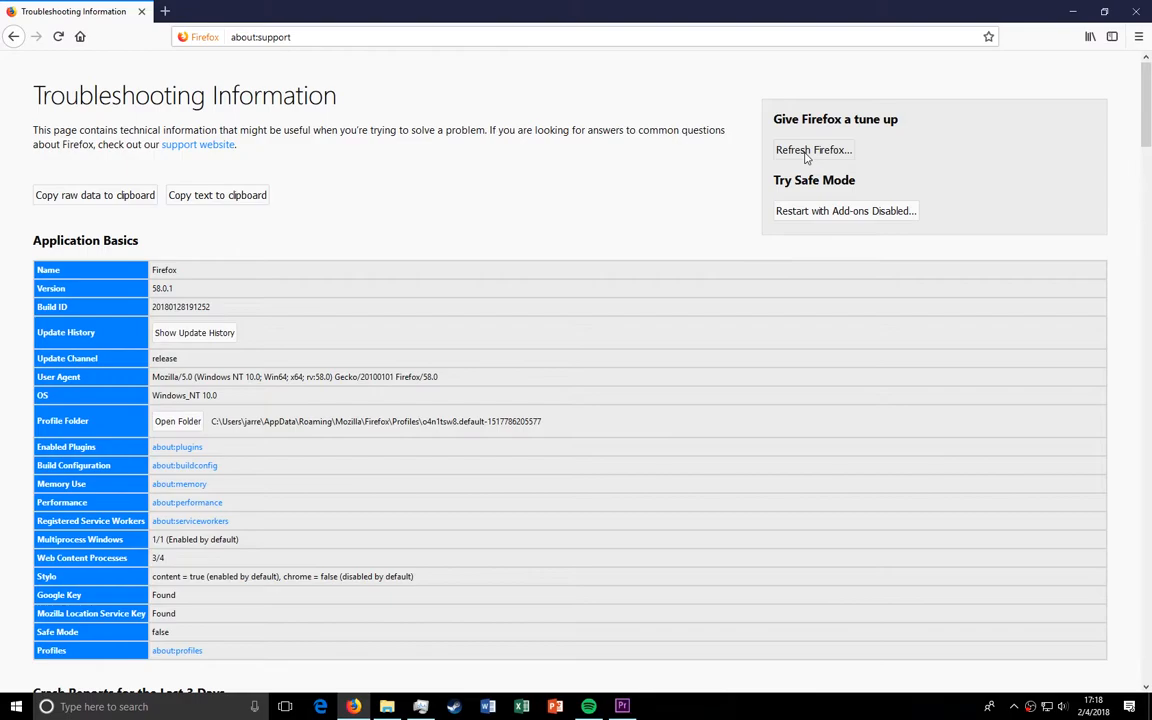
Step: Refresh Firefox from about:support and finish the Import Wizard
left_click(813, 149)
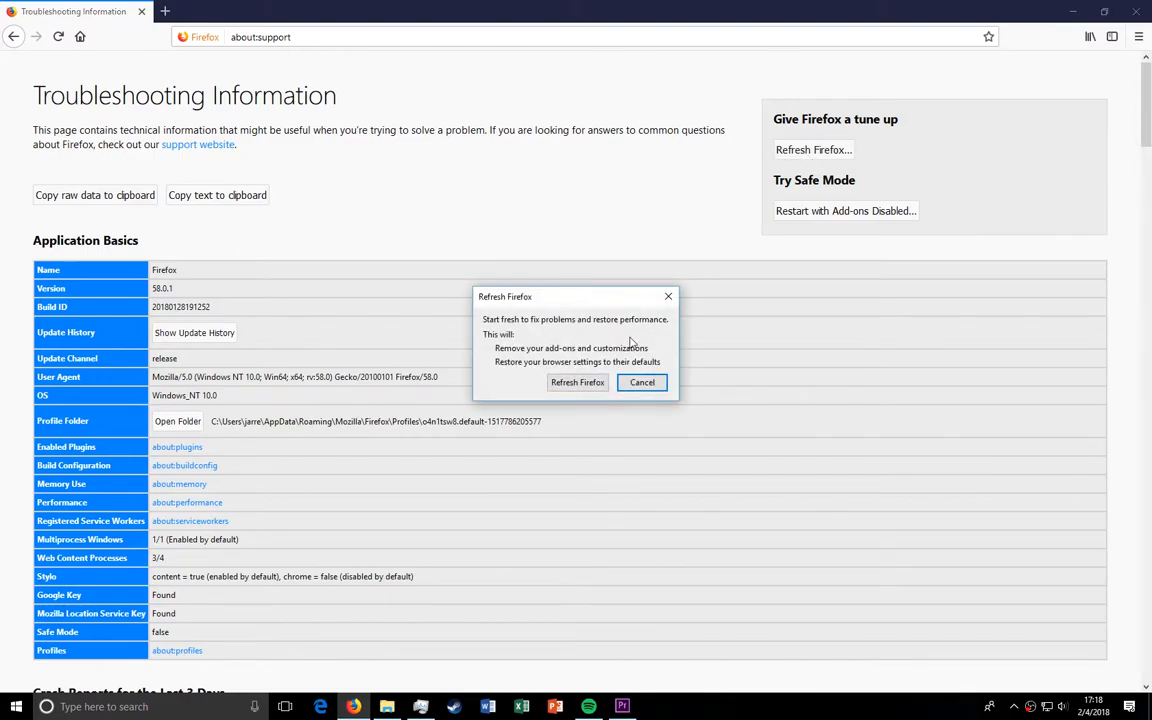
mouse_move(556, 326)
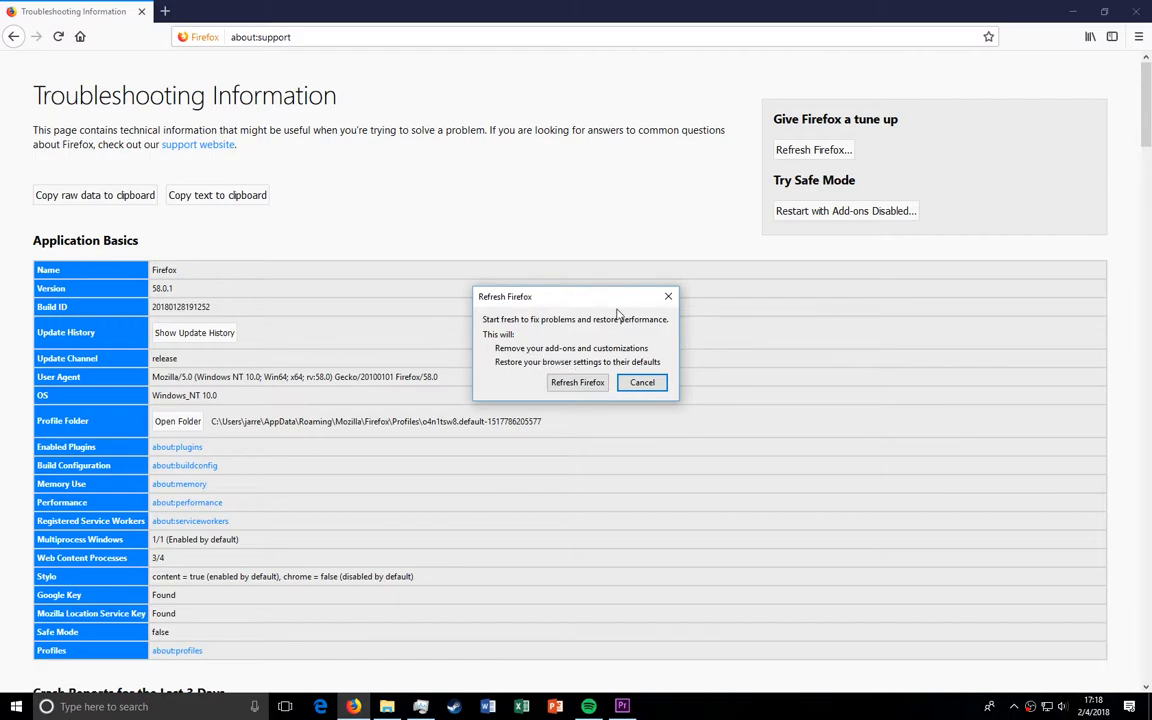
mouse_move(466, 233)
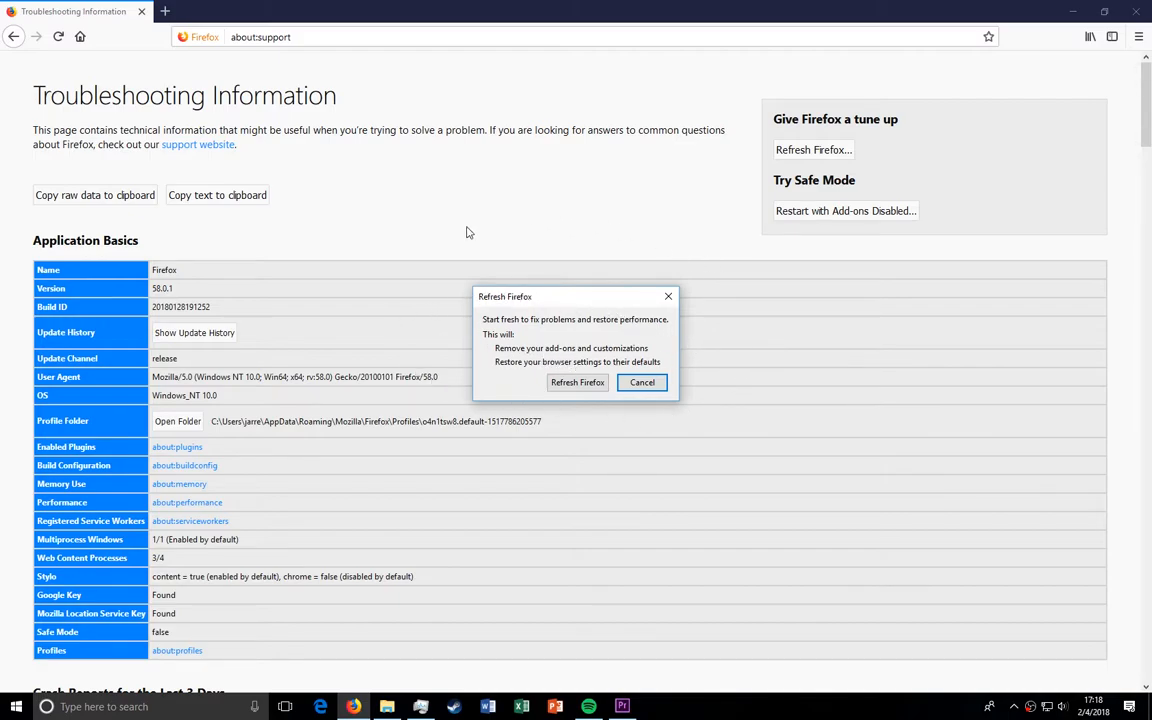
mouse_move(480, 362)
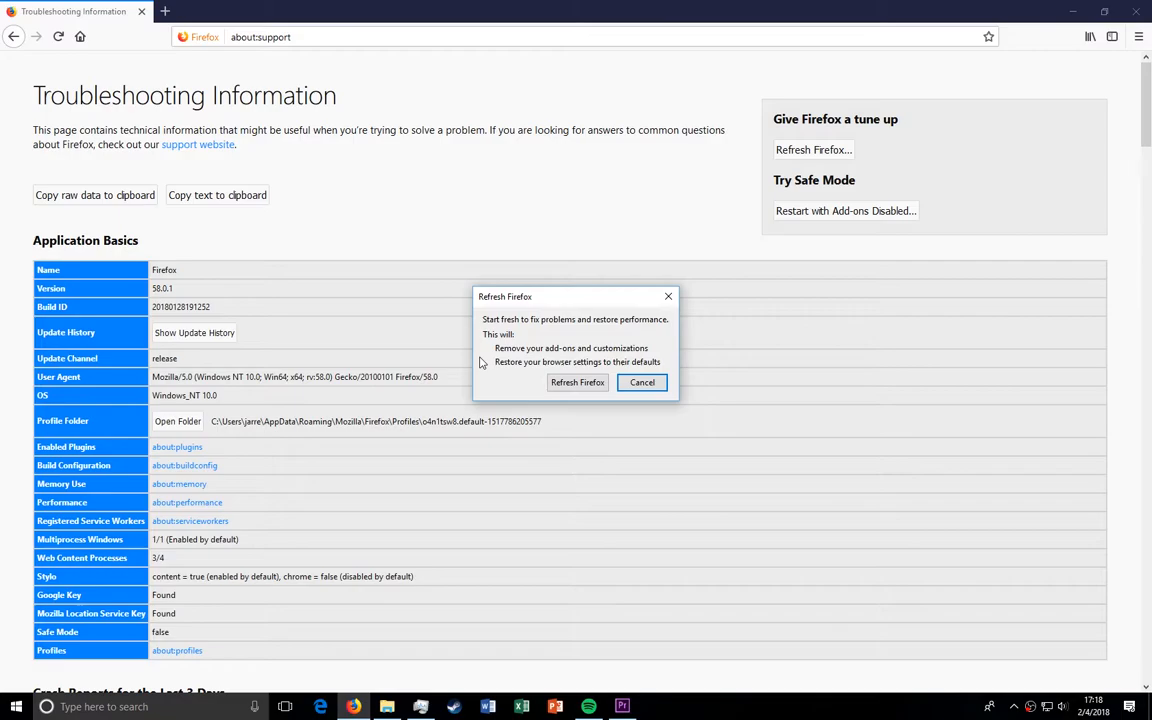
mouse_move(575, 367)
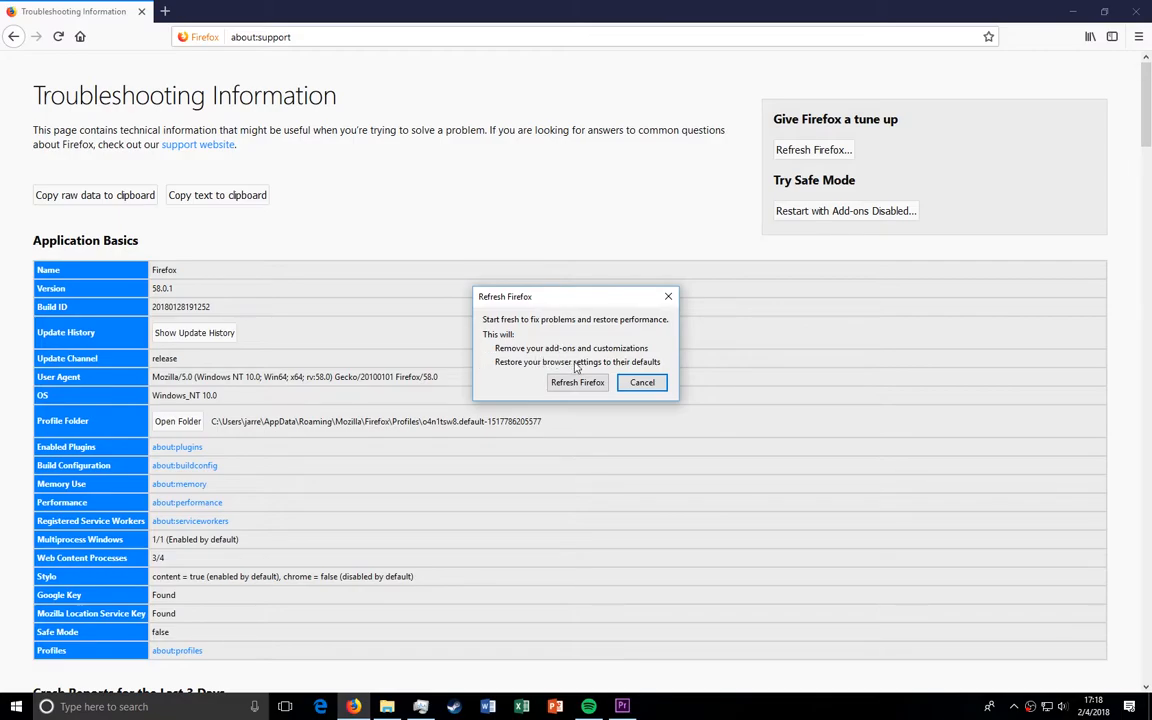
mouse_move(593, 378)
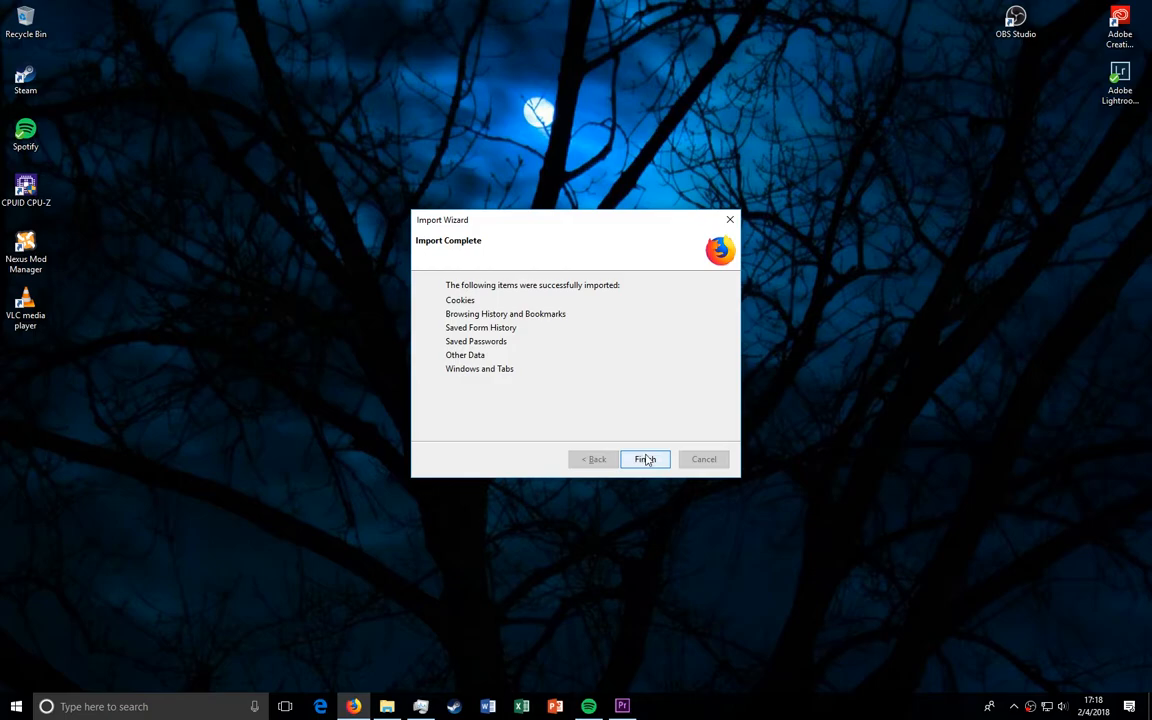
left_click(645, 459)
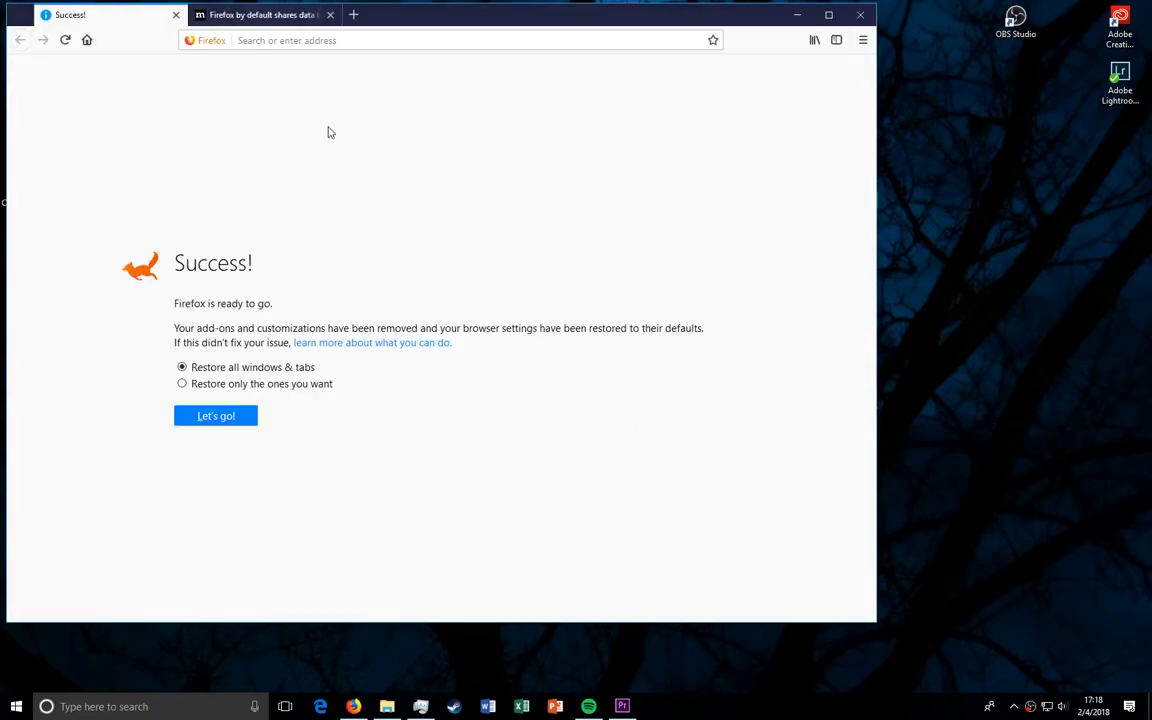
Step: Maximize the window and close the data-sharing notice tab, keeping the Success page
left_click(828, 14)
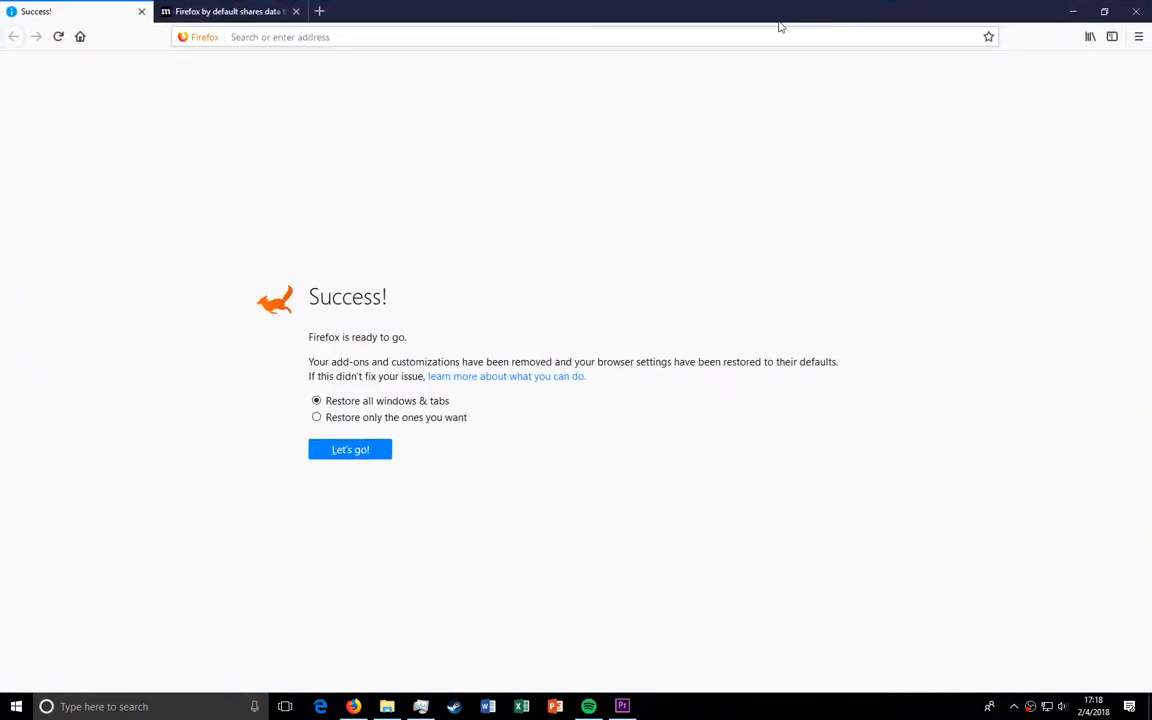
left_click(296, 11)
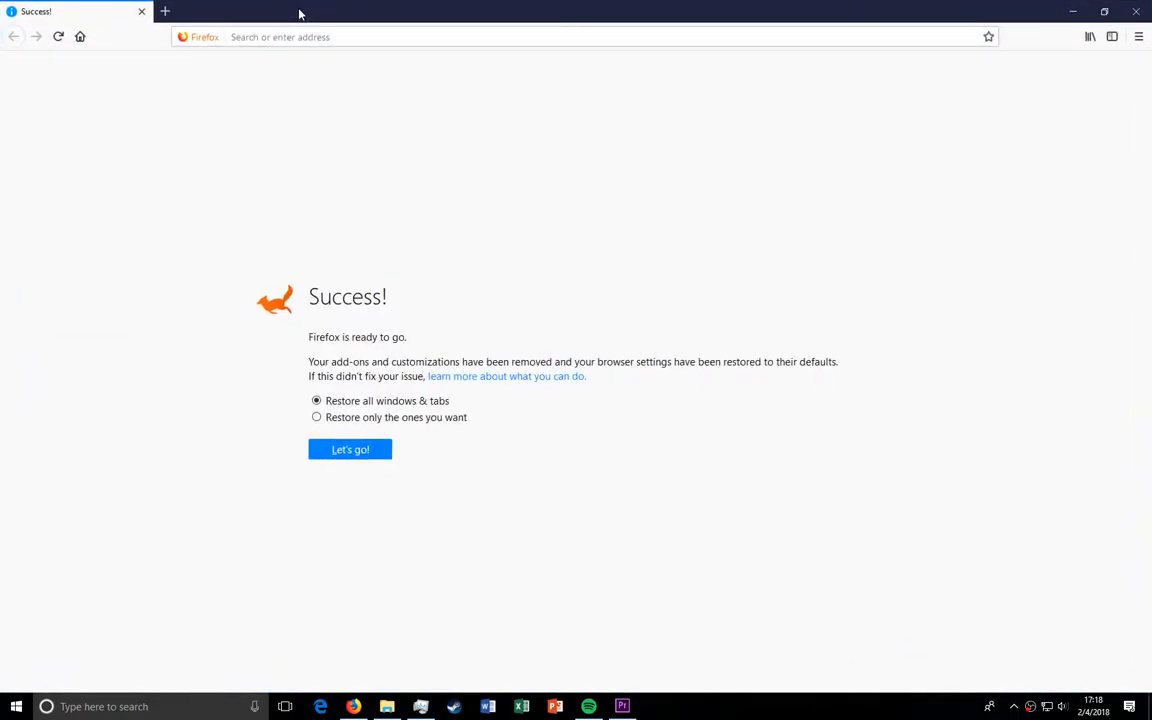
mouse_move(547, 265)
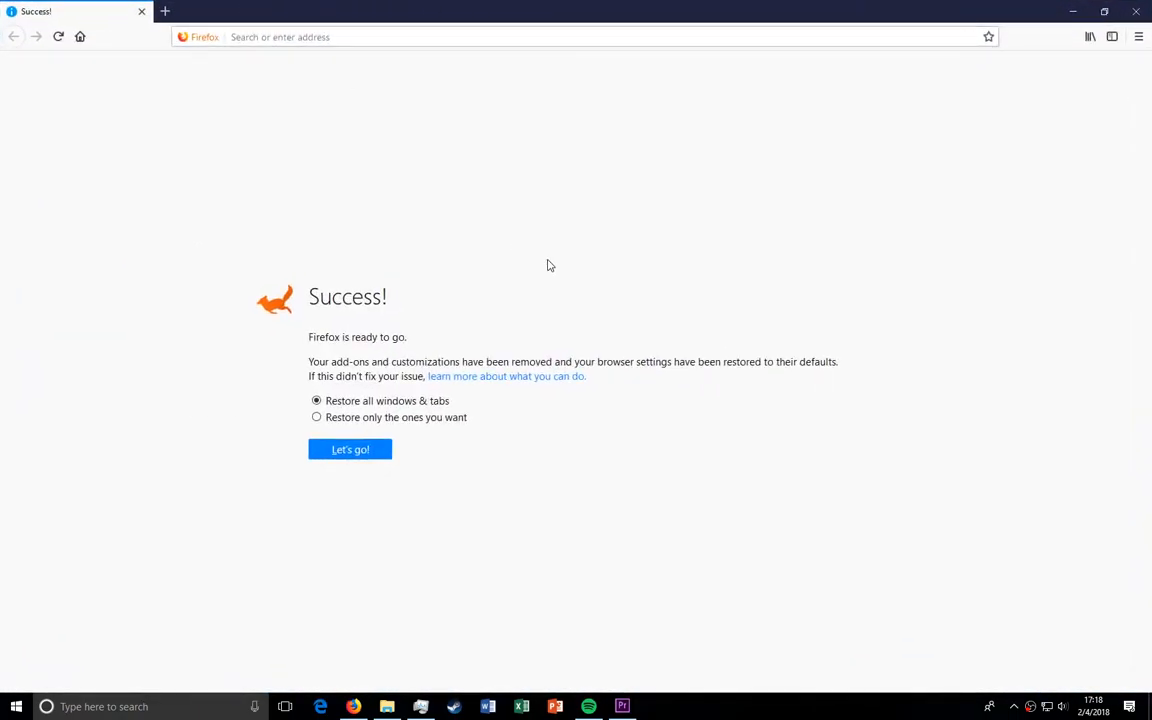